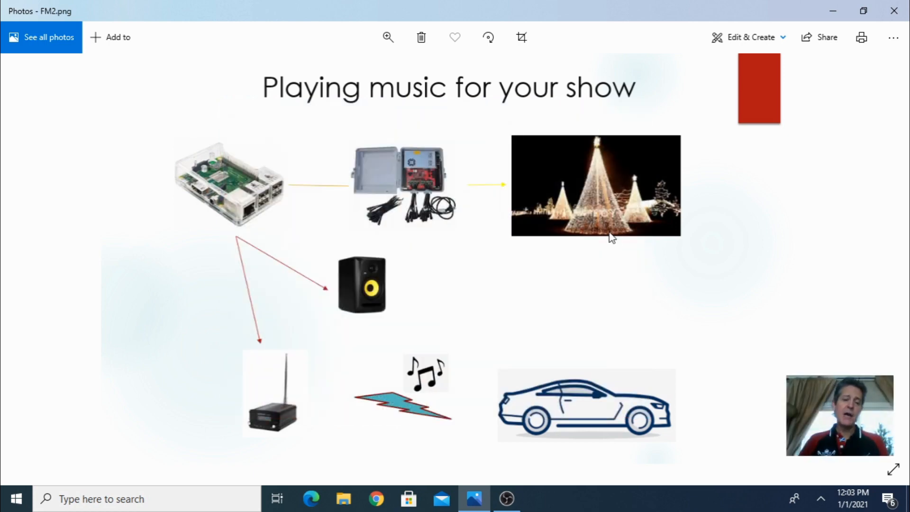
pyautogui.moveTo(491, 318)
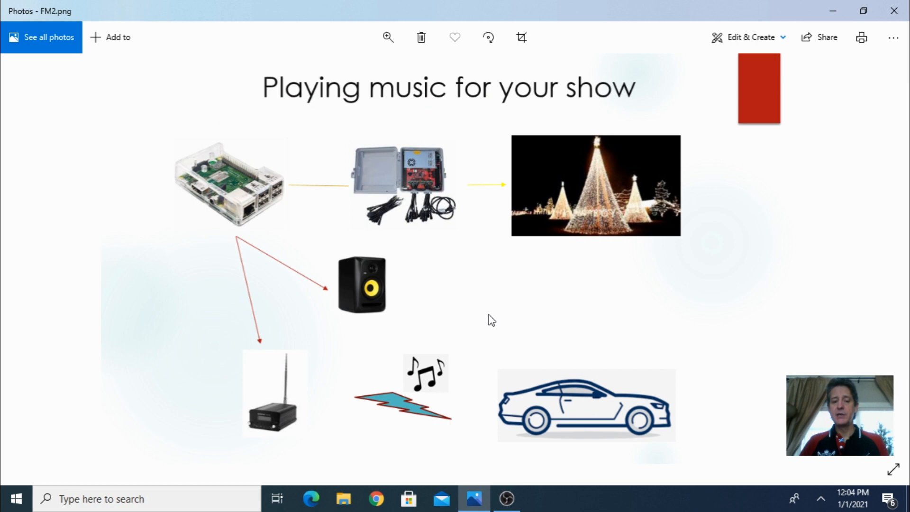
pyautogui.moveTo(378, 304)
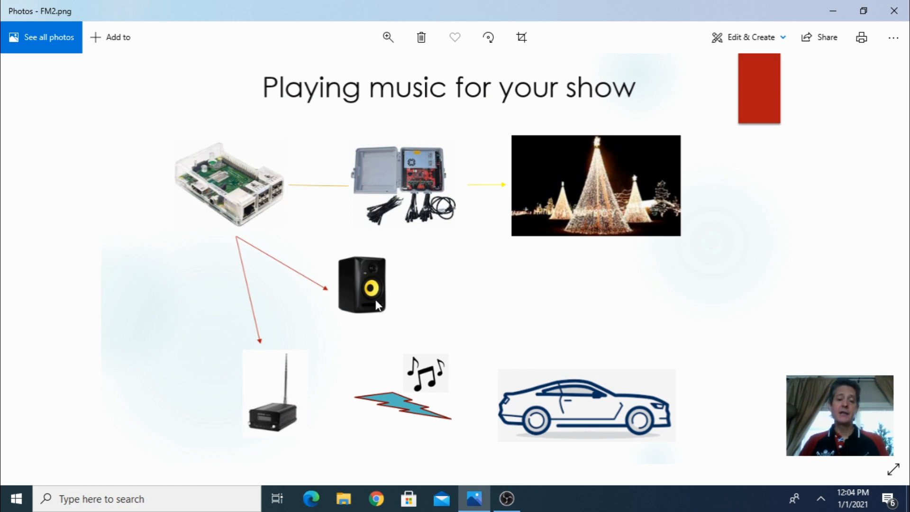
pyautogui.moveTo(292, 431)
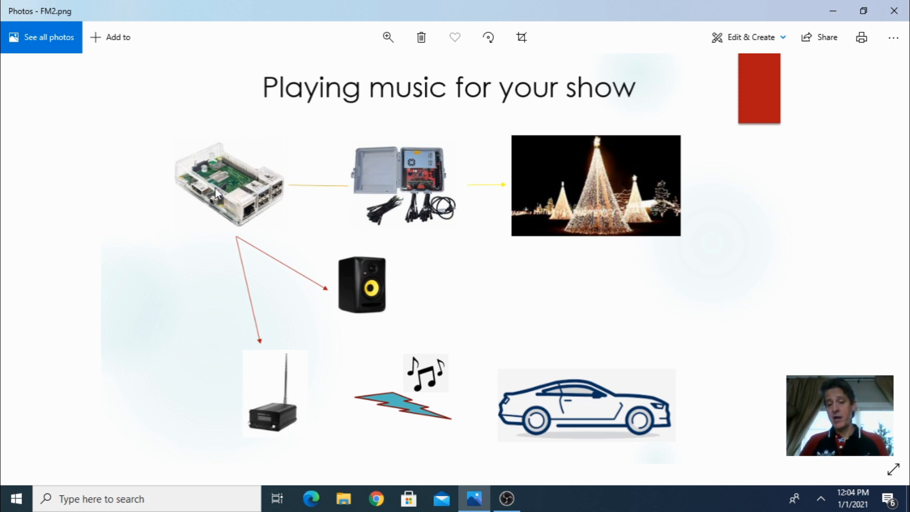
pyautogui.moveTo(216, 213)
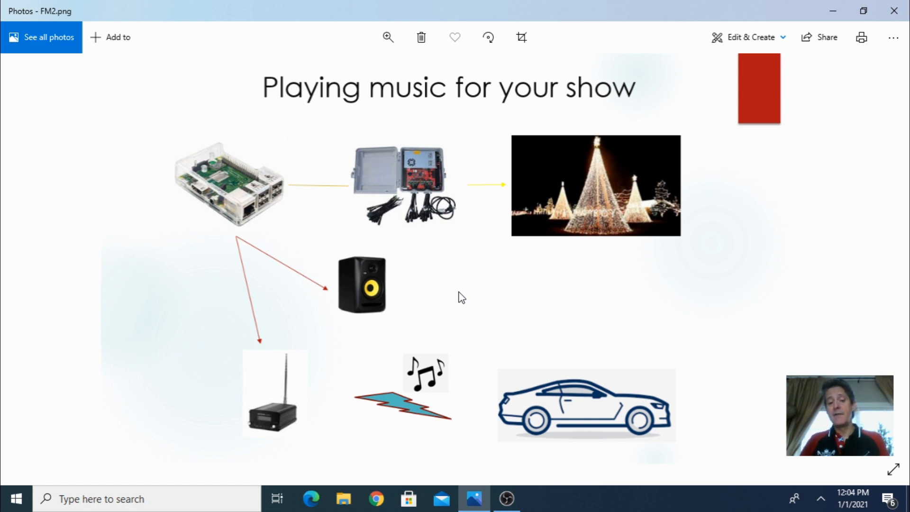
pyautogui.moveTo(235, 210)
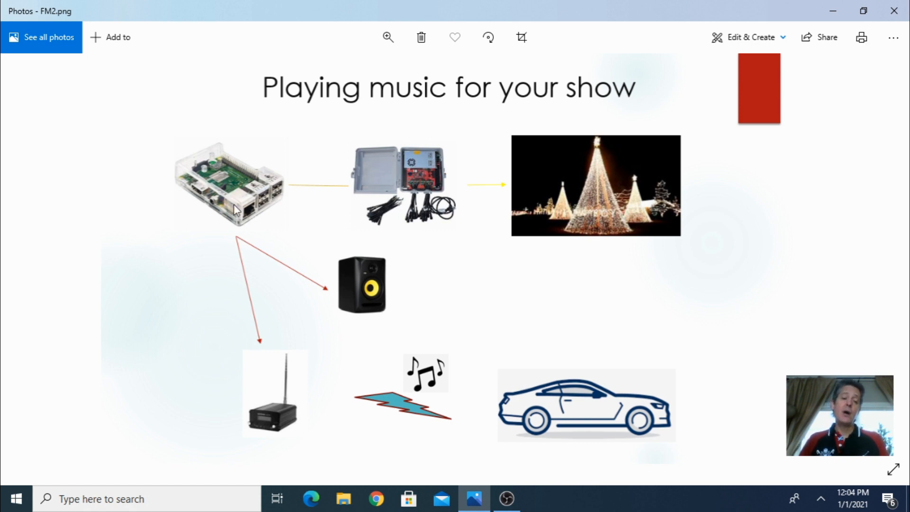
pyautogui.moveTo(364, 296)
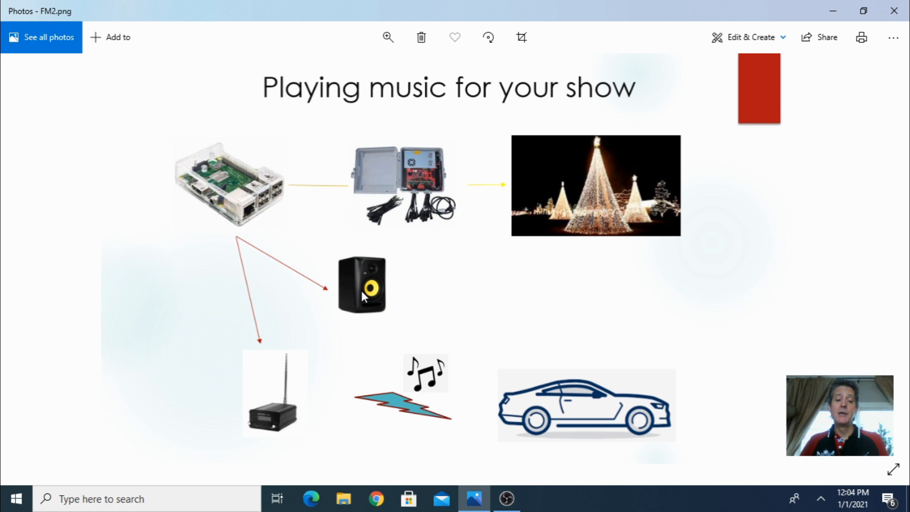
pyautogui.moveTo(274, 416)
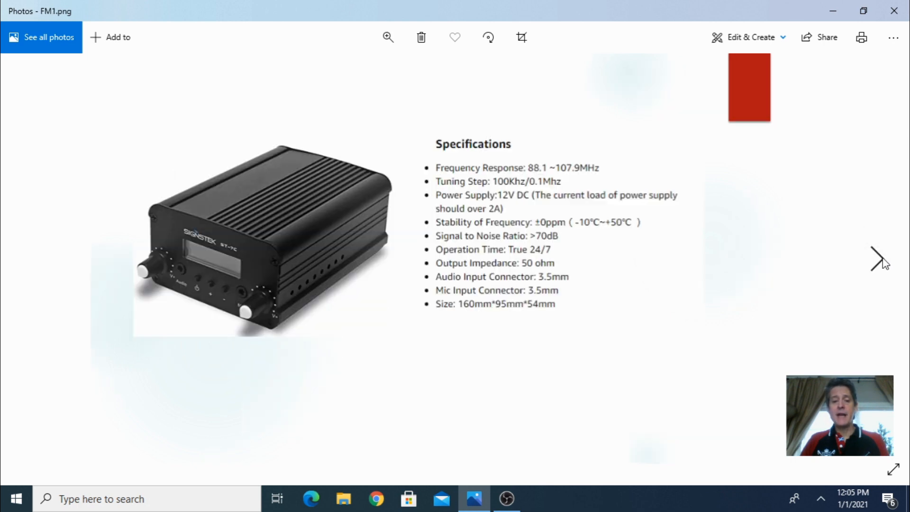
pyautogui.moveTo(411, 349)
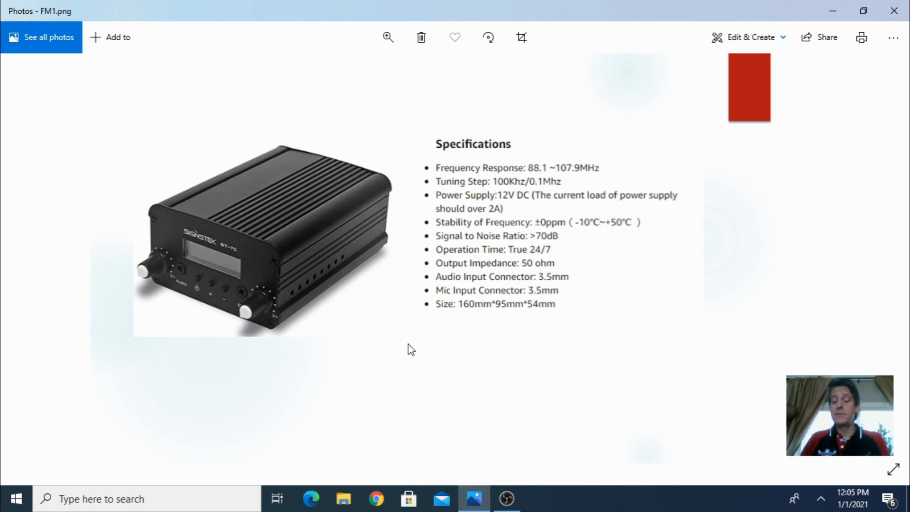
pyautogui.moveTo(376, 292)
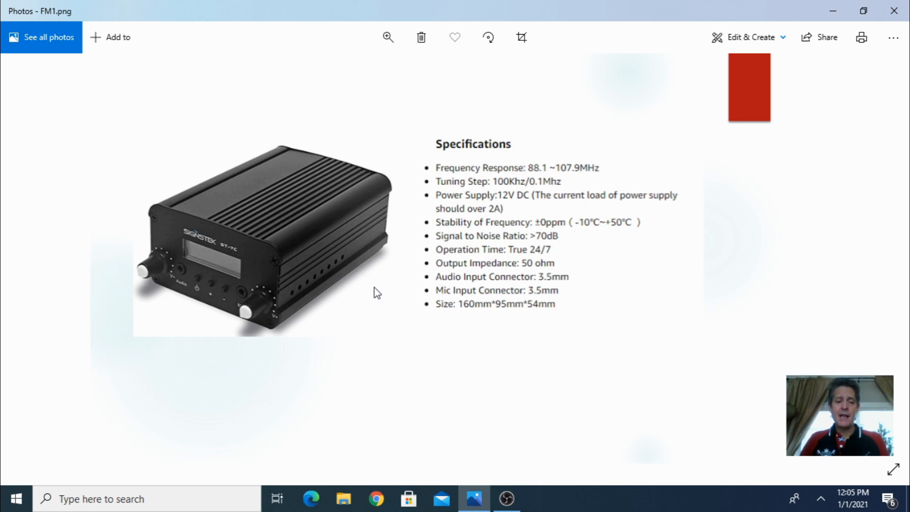
pyautogui.moveTo(361, 280)
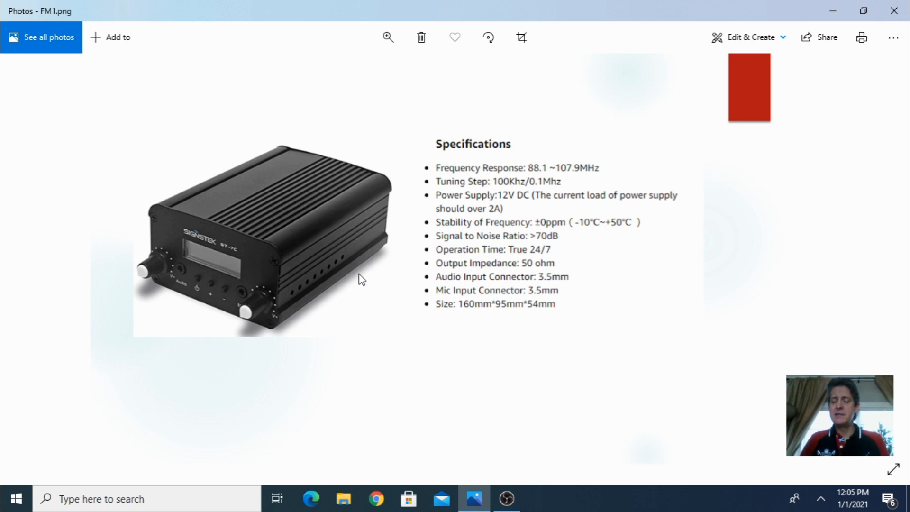
pyautogui.moveTo(374, 306)
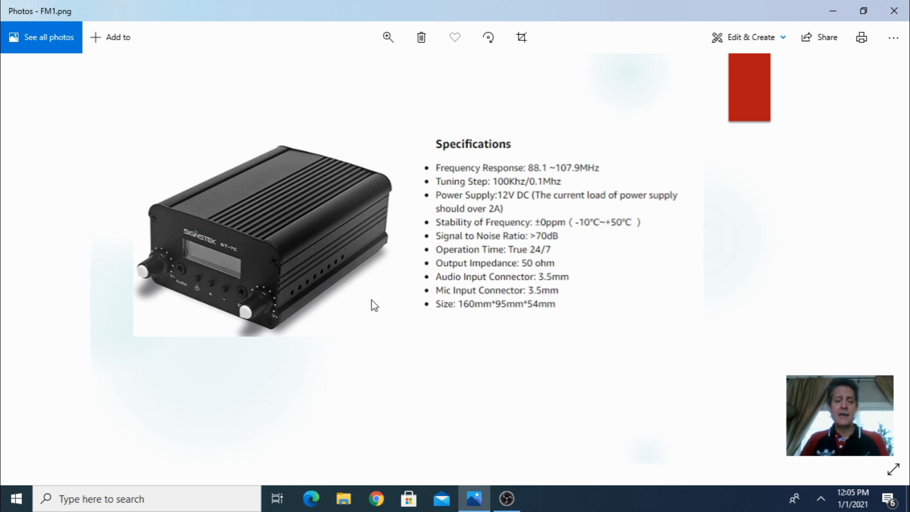
pyautogui.moveTo(371, 295)
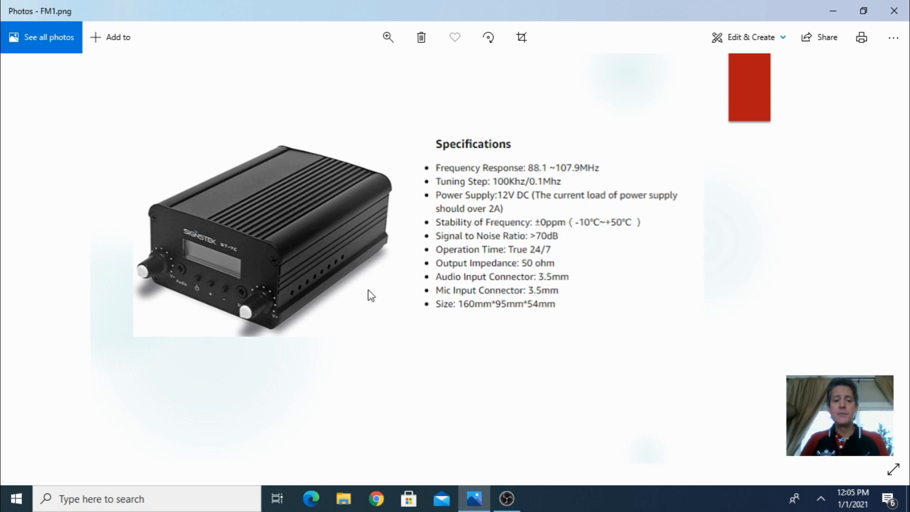
pyautogui.moveTo(372, 285)
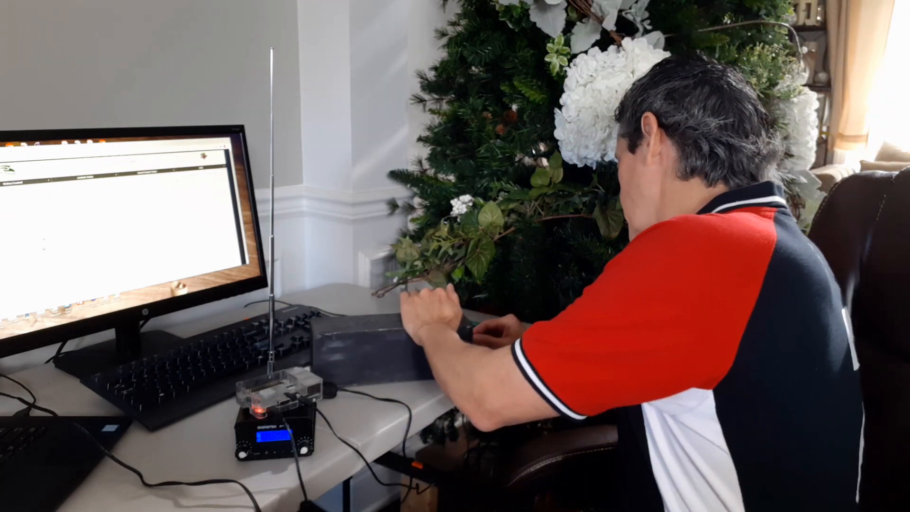
# - Load the Christmas 2019 playlist, showing four sequence-and-media items totalling 13:04
pyautogui.click(230, 162)
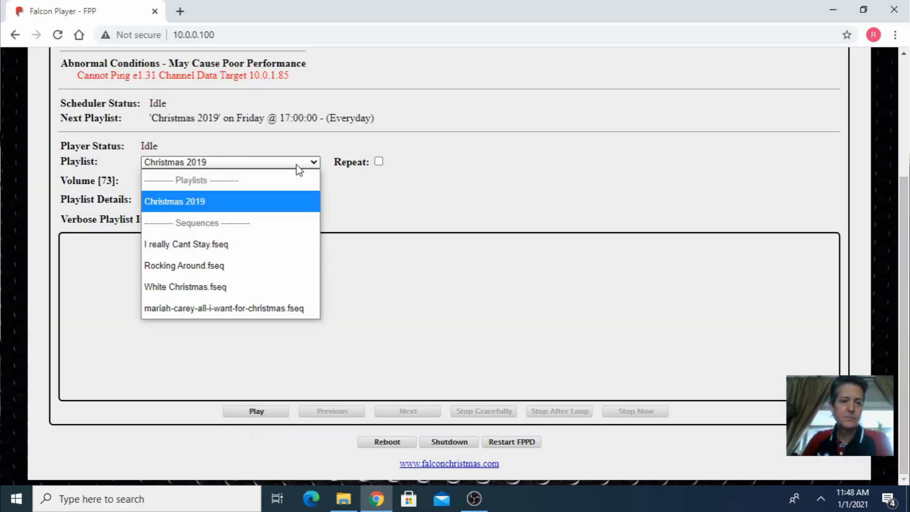
pyautogui.click(174, 202)
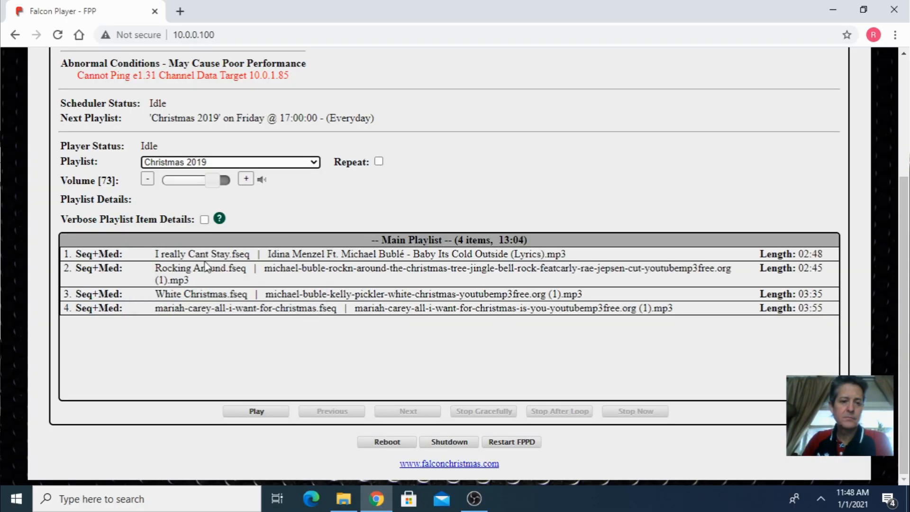